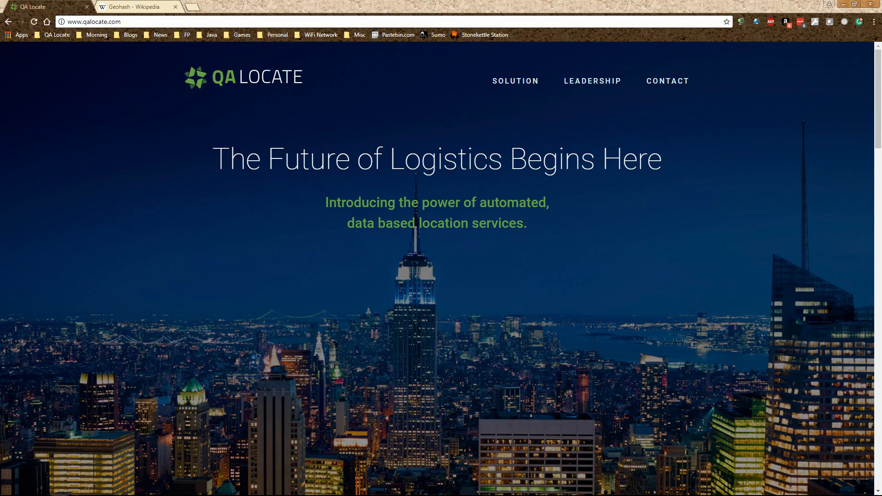
Step: Show cell 9vg51egd among N MacArthur Blvd and the surrounding shops
left_click(138, 6)
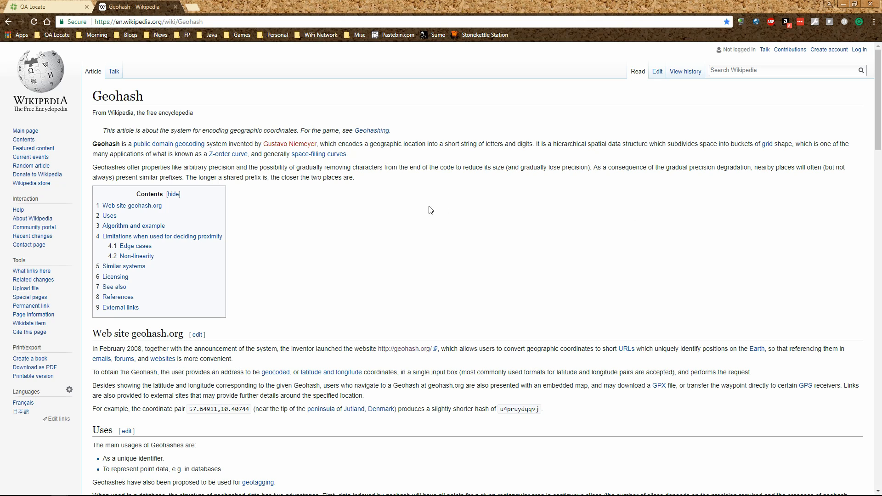
mouse_move(330, 203)
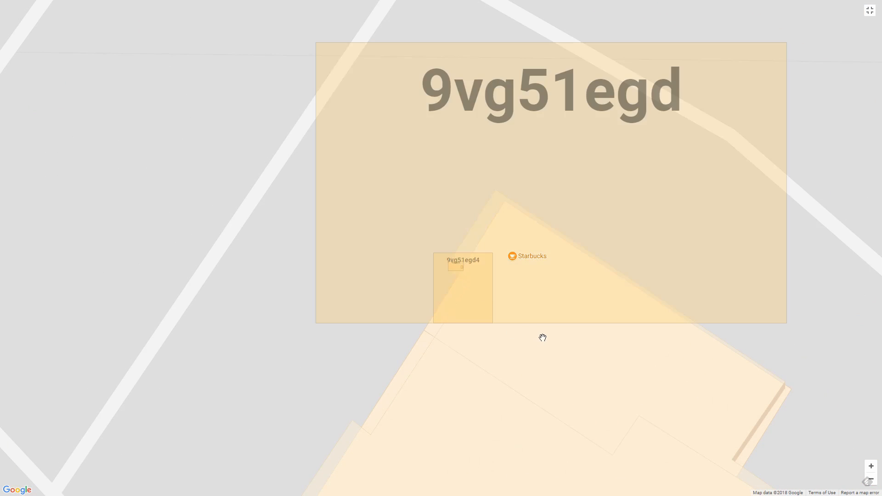
mouse_move(501, 347)
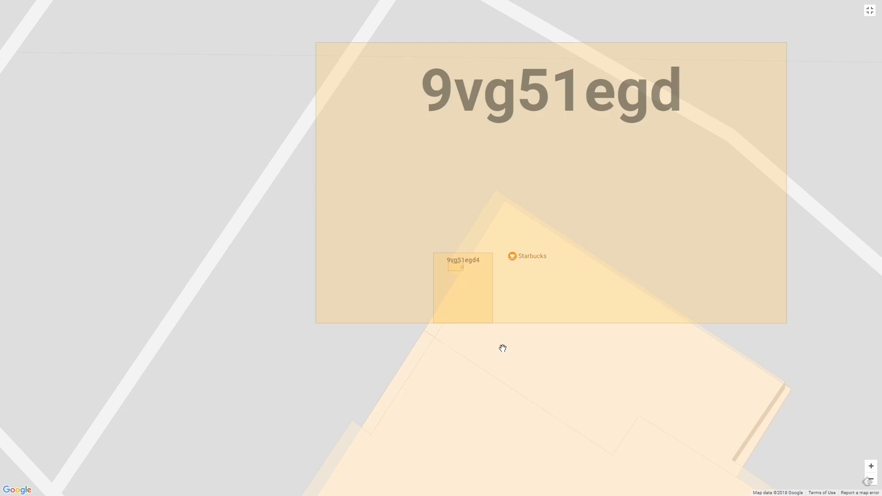
mouse_move(433, 325)
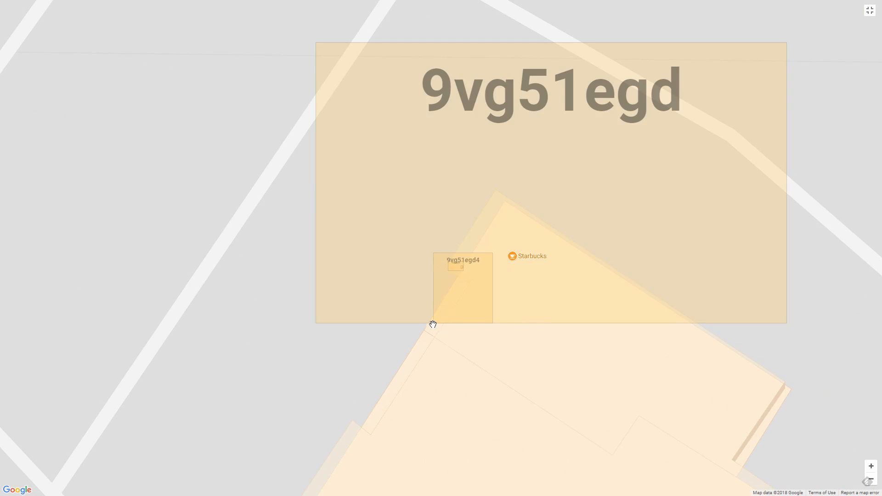
mouse_move(455, 266)
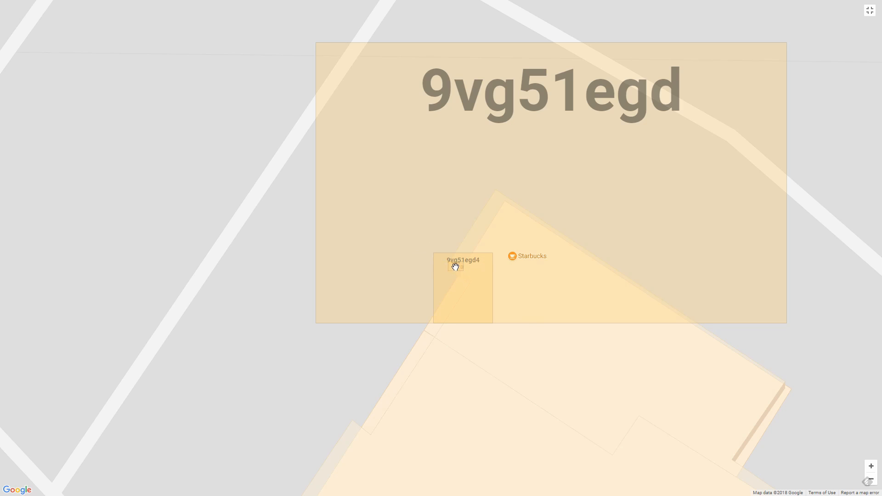
mouse_move(475, 266)
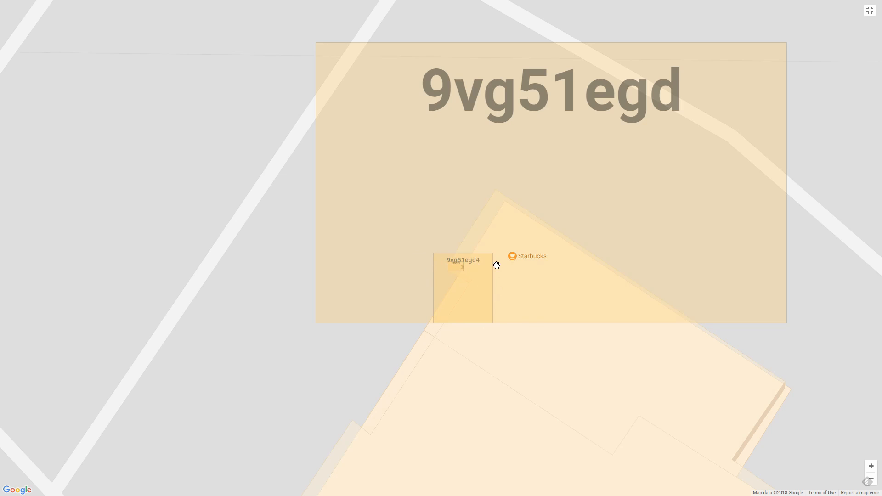
mouse_move(494, 294)
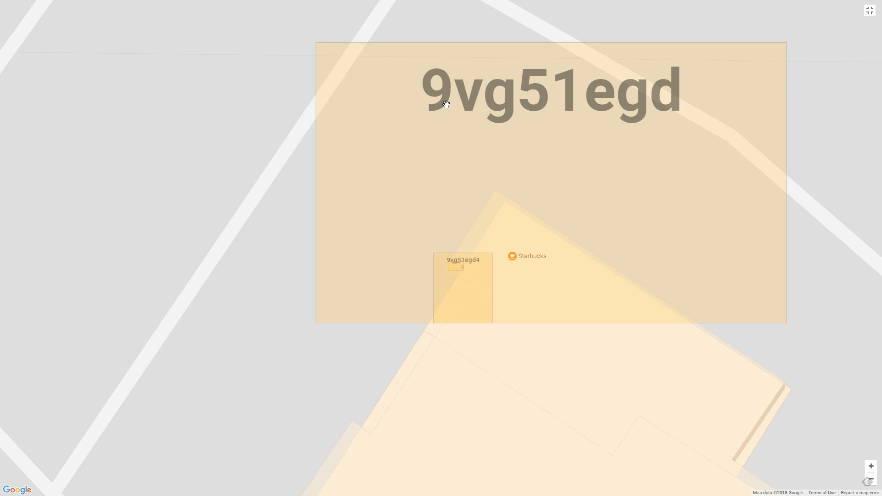
mouse_move(497, 135)
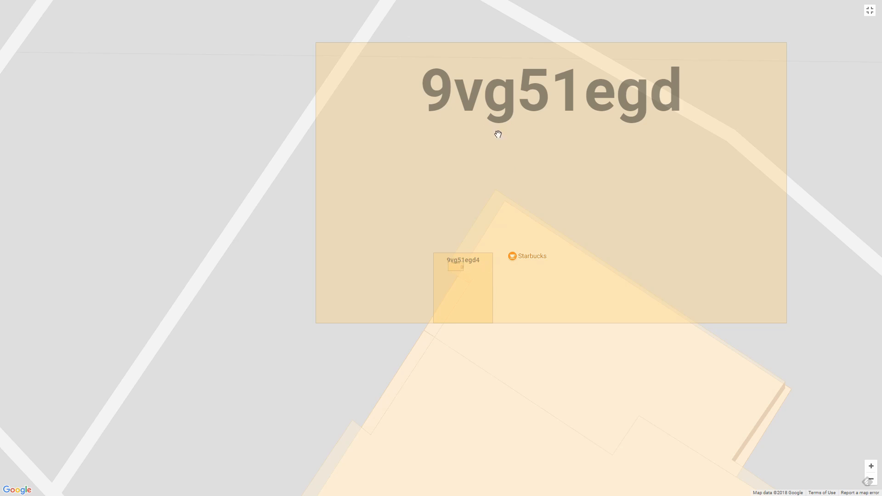
mouse_move(545, 248)
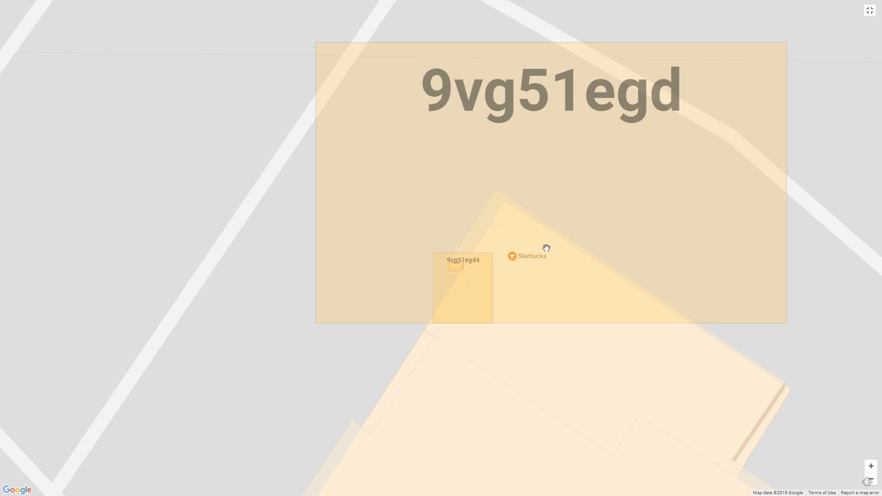
mouse_move(516, 187)
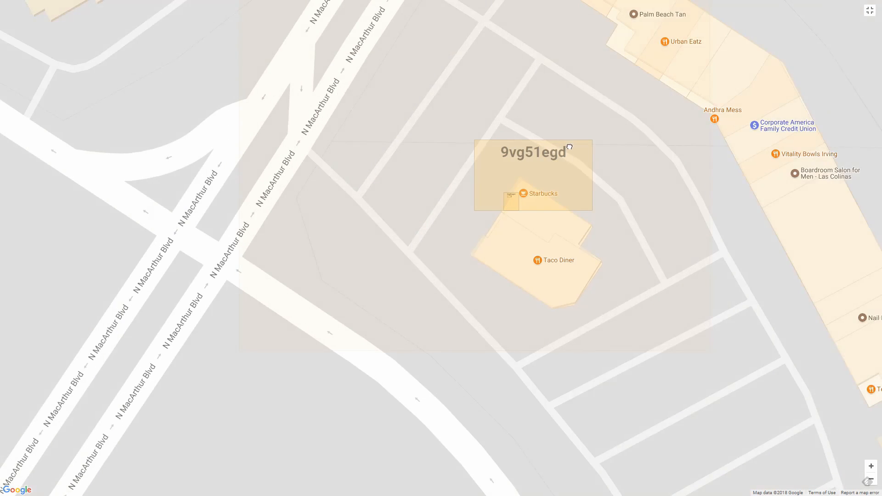
Step: Zoom out to the world view showing top-level cell 9 and its 9v sub-cell
scroll("down", 3)
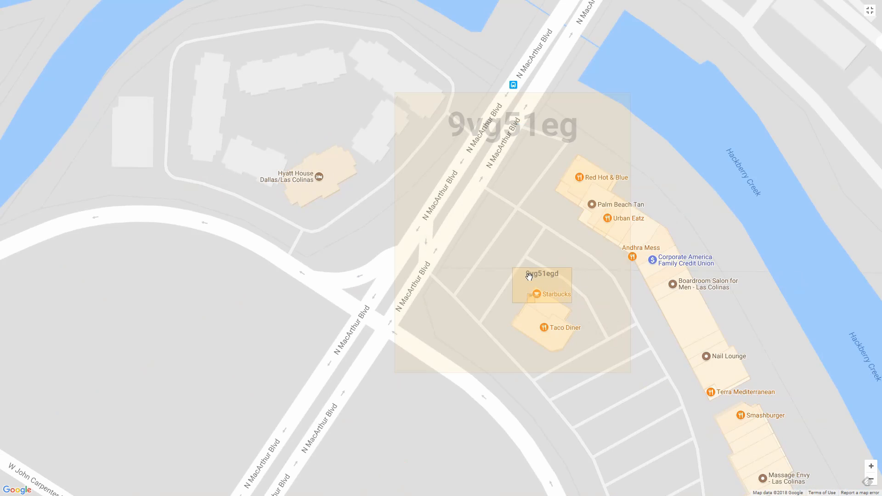
scroll("down", 3)
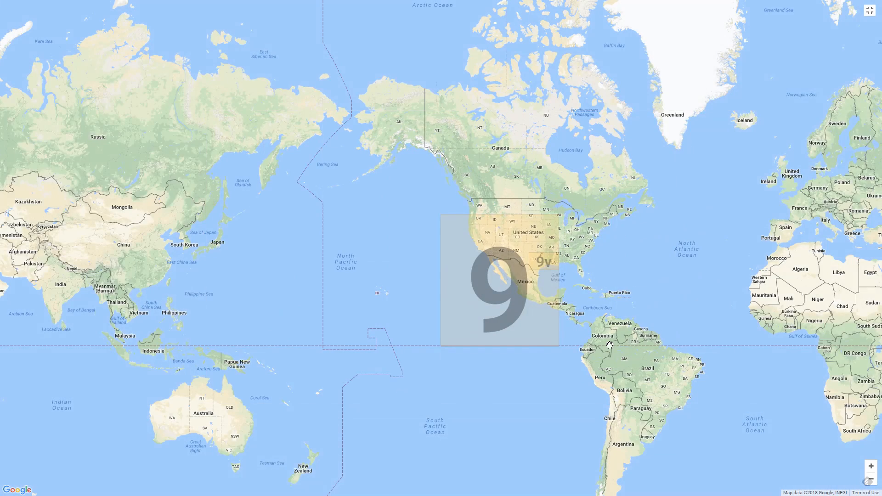
mouse_move(456, 223)
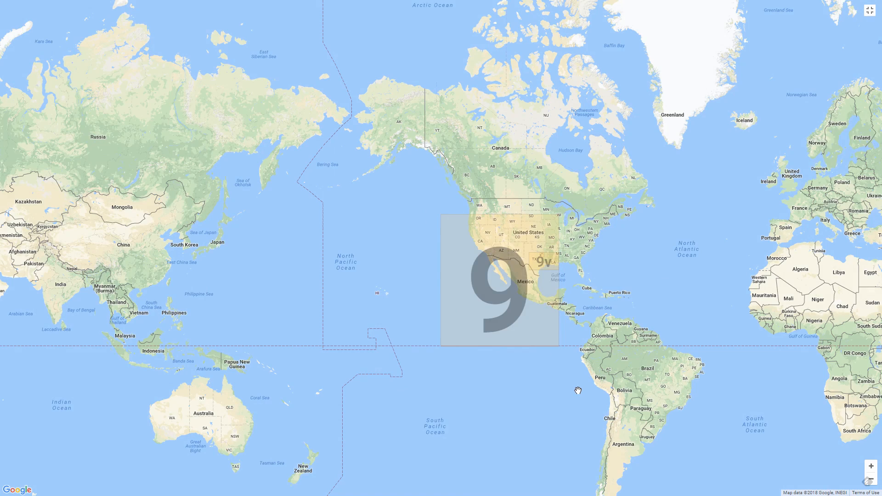
mouse_move(521, 316)
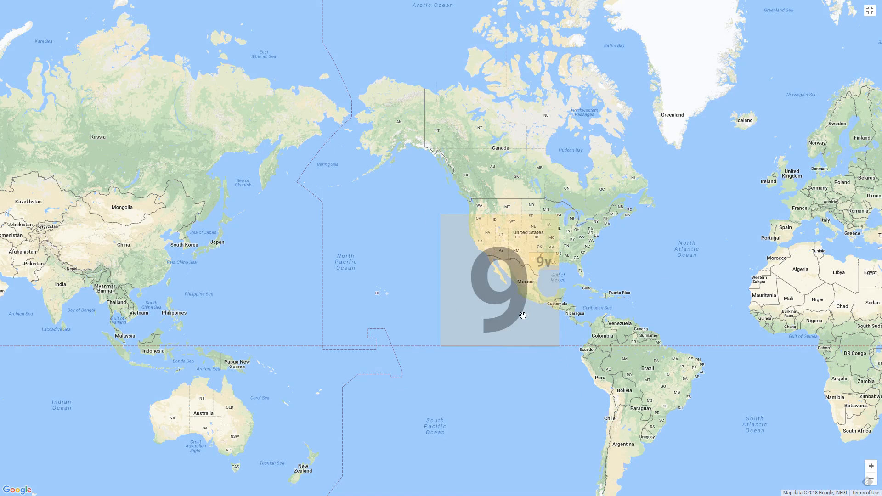
mouse_move(477, 356)
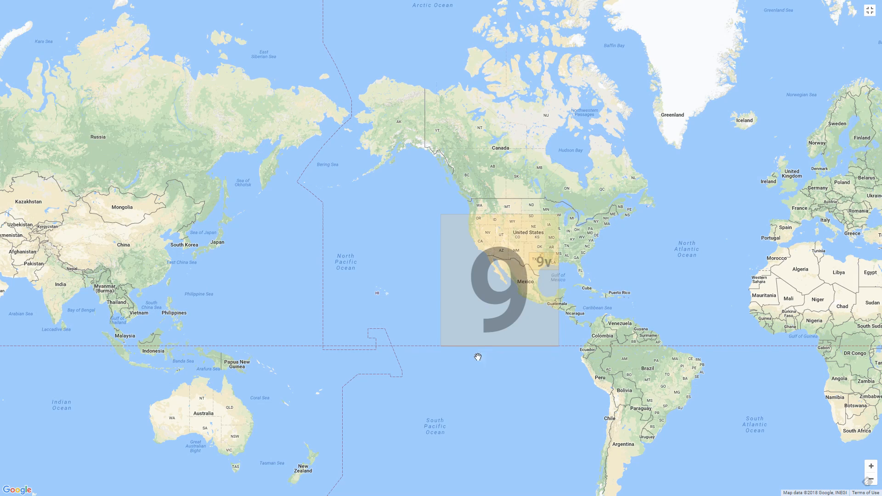
mouse_move(495, 297)
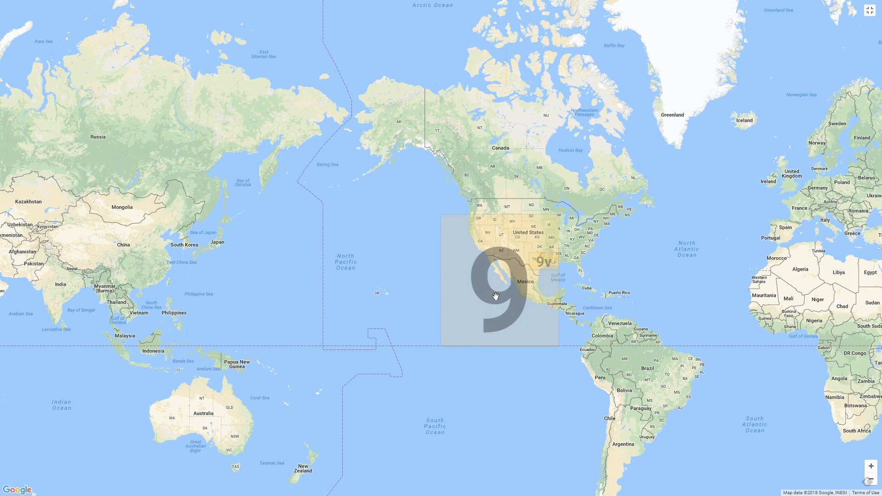
mouse_move(431, 237)
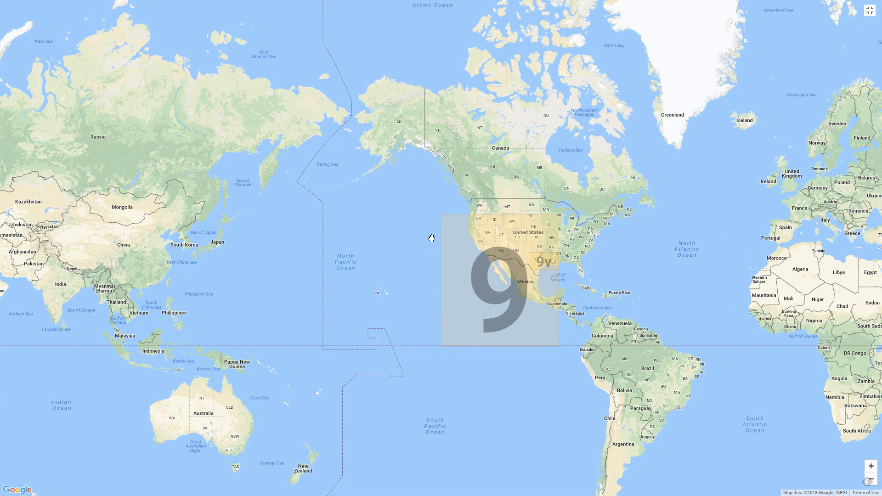
mouse_move(567, 350)
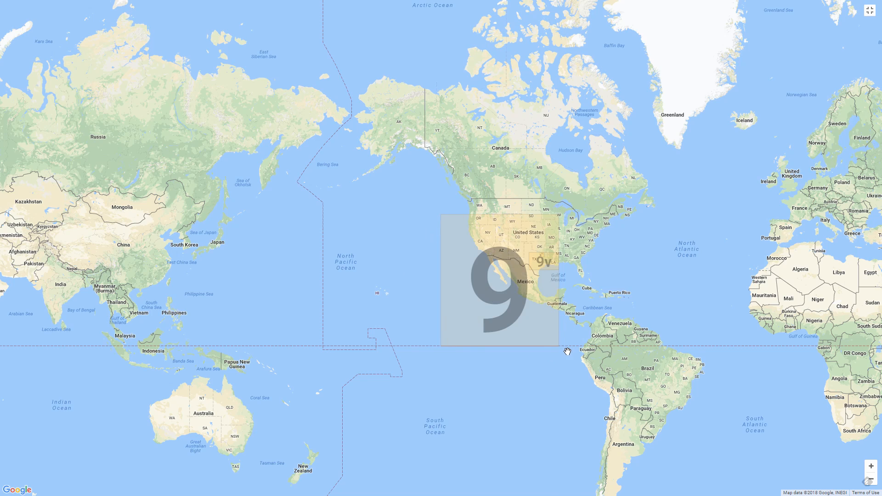
mouse_move(466, 292)
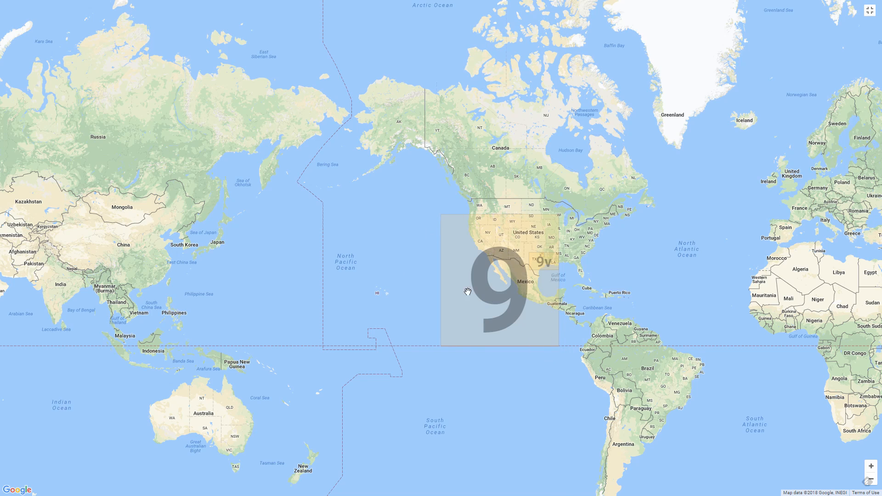
mouse_move(543, 211)
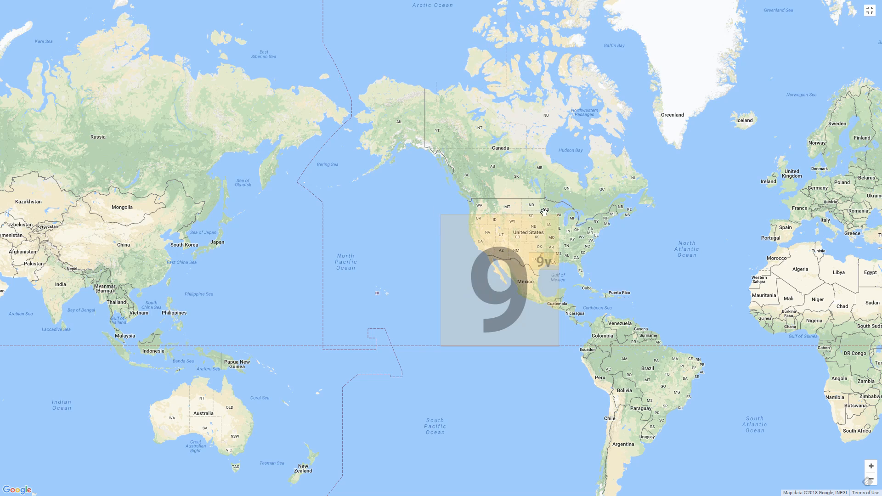
mouse_move(441, 346)
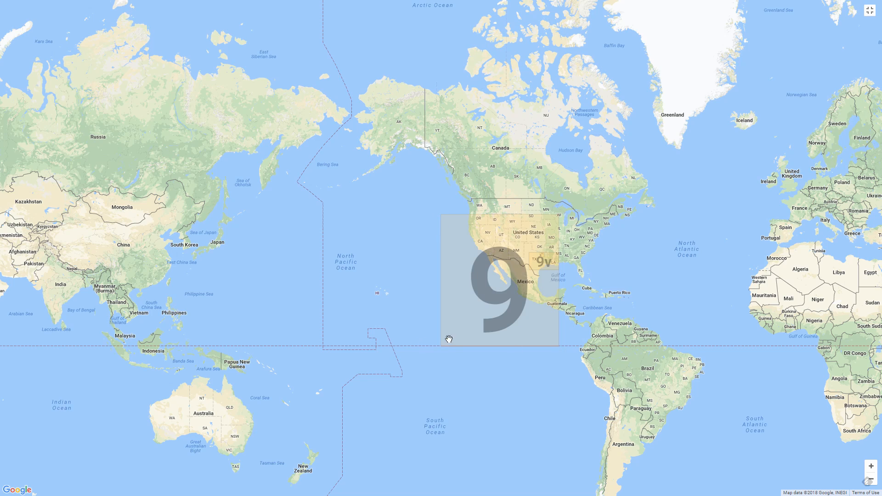
mouse_move(502, 281)
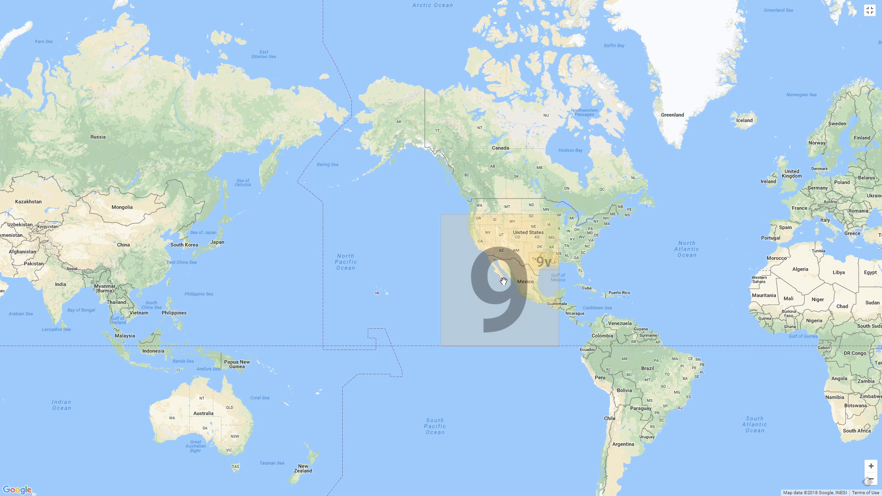
mouse_move(501, 299)
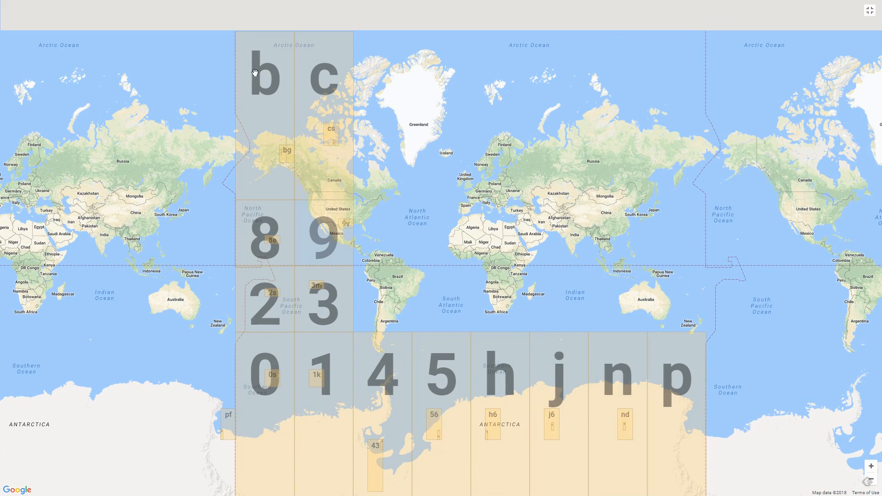
mouse_move(288, 336)
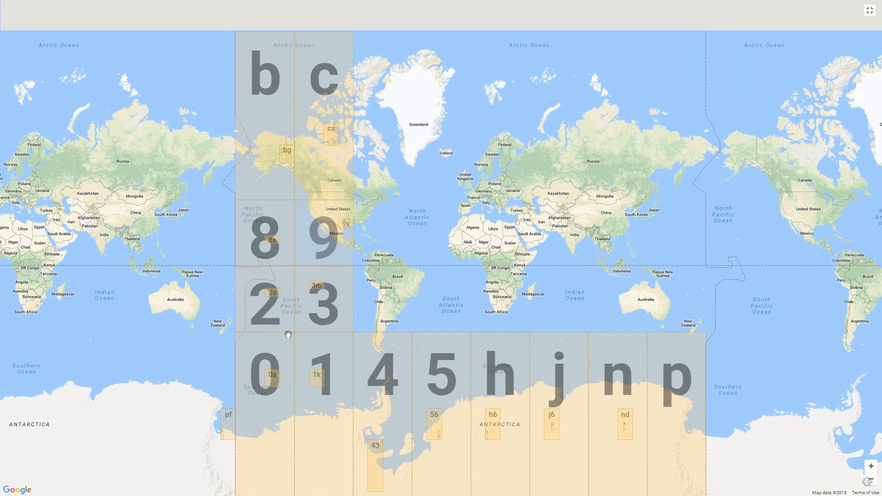
mouse_move(333, 328)
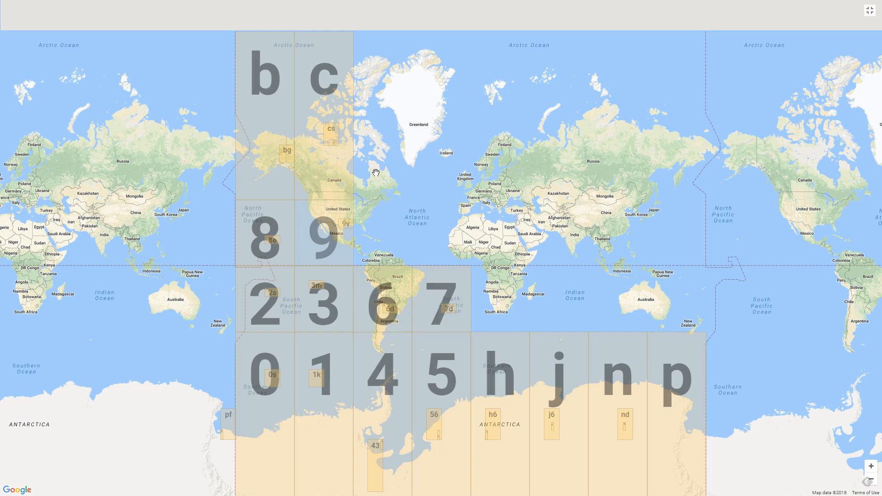
mouse_move(252, 185)
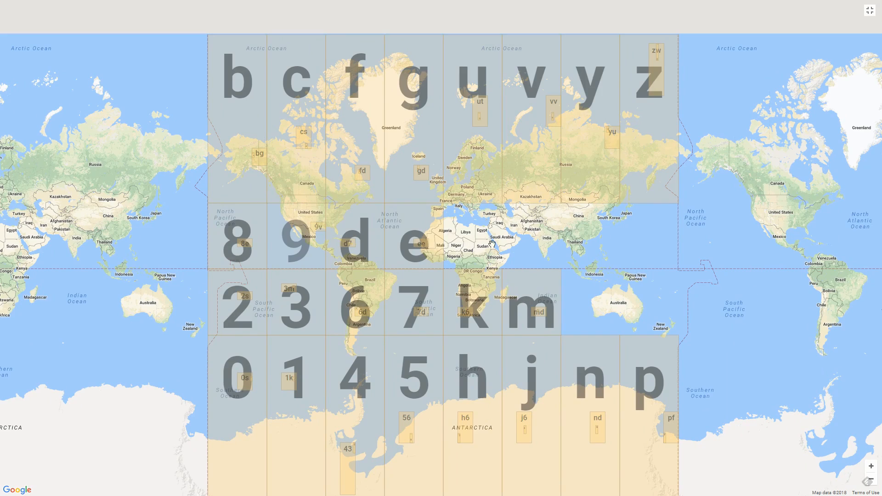
mouse_move(450, 29)
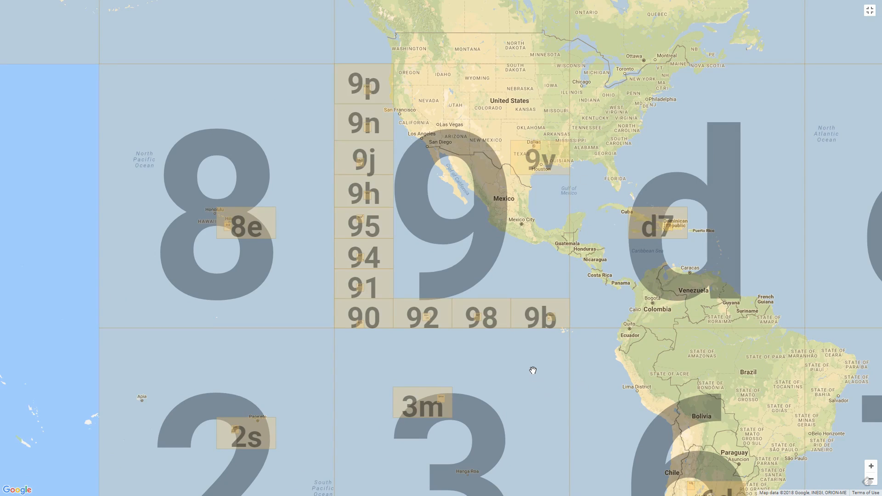
mouse_move(358, 342)
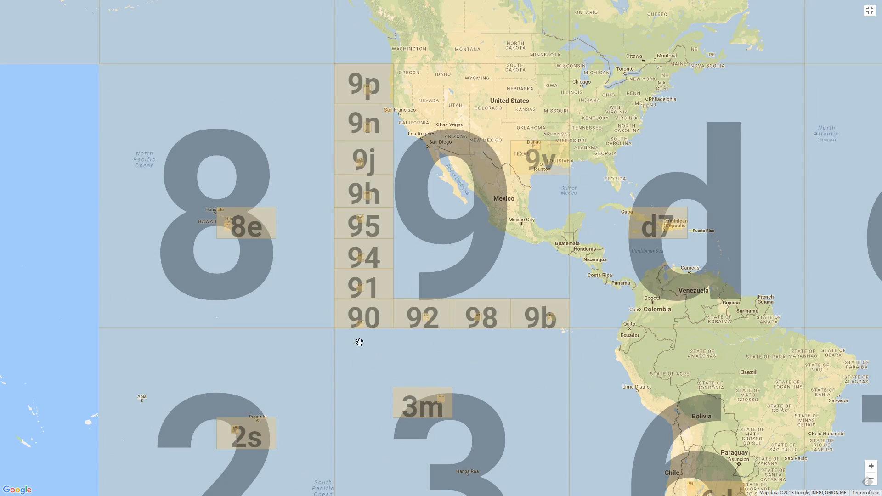
mouse_move(315, 116)
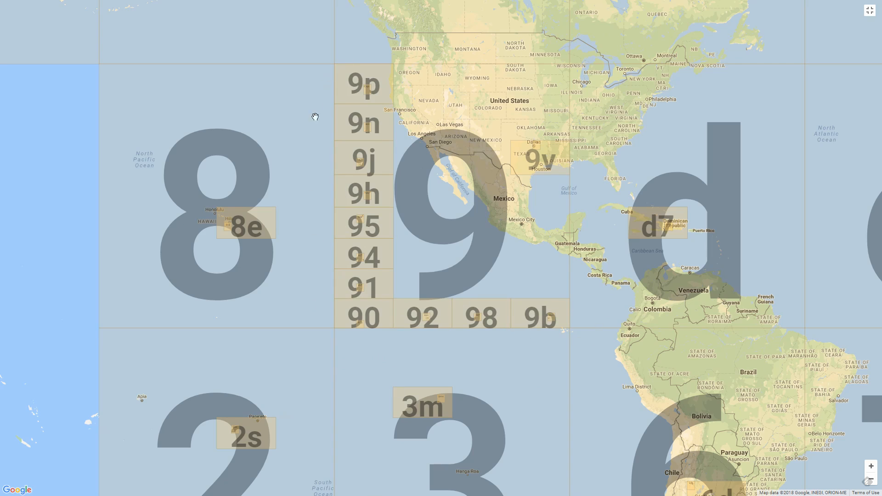
mouse_move(559, 133)
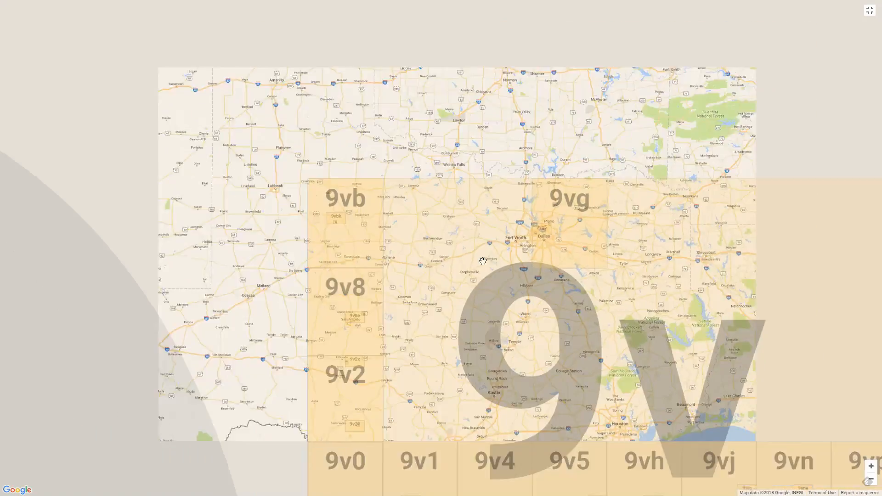
Step: Zoom to cell 9v over Texas, showing sub-cells like 9vg around Dallas
scroll("down", 3)
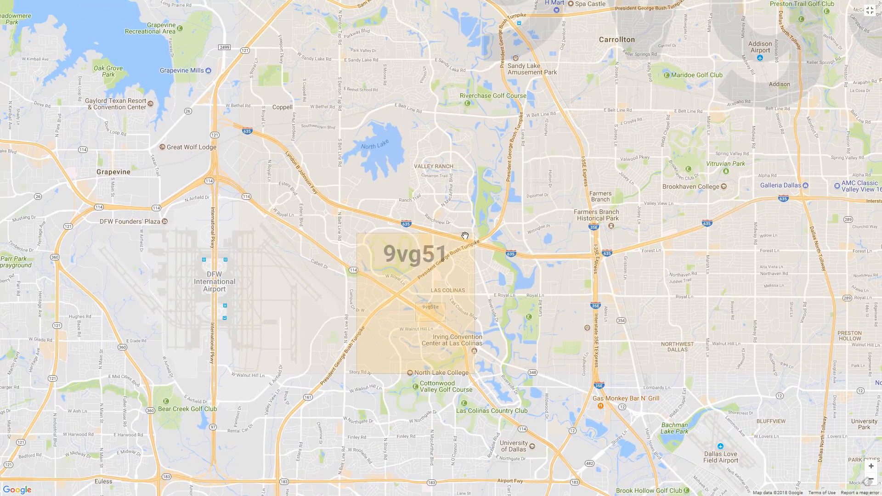
mouse_move(412, 302)
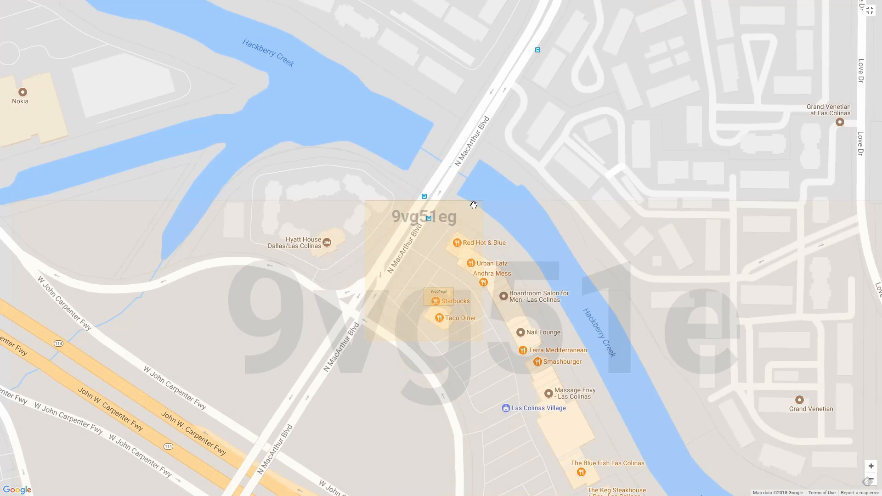
mouse_move(363, 182)
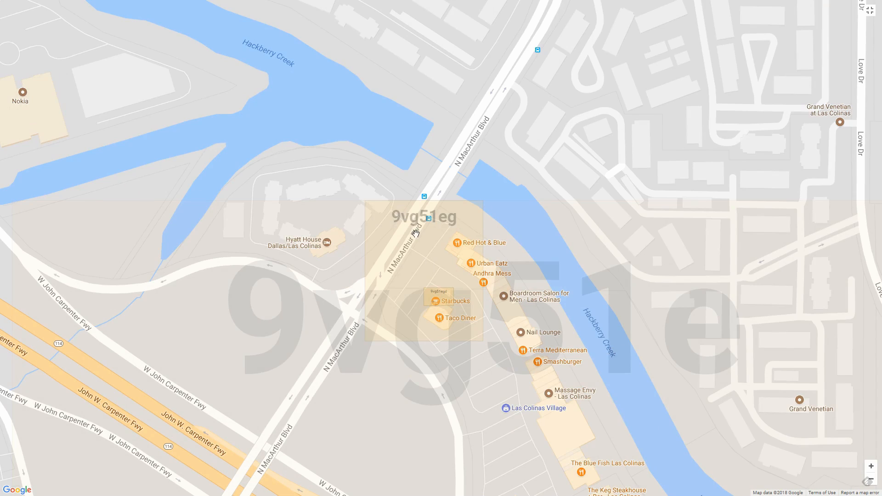
mouse_move(431, 230)
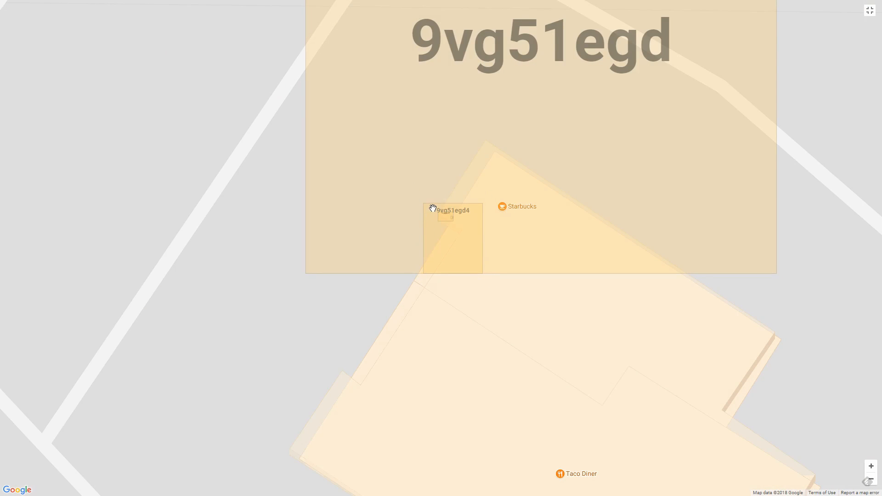
mouse_move(429, 203)
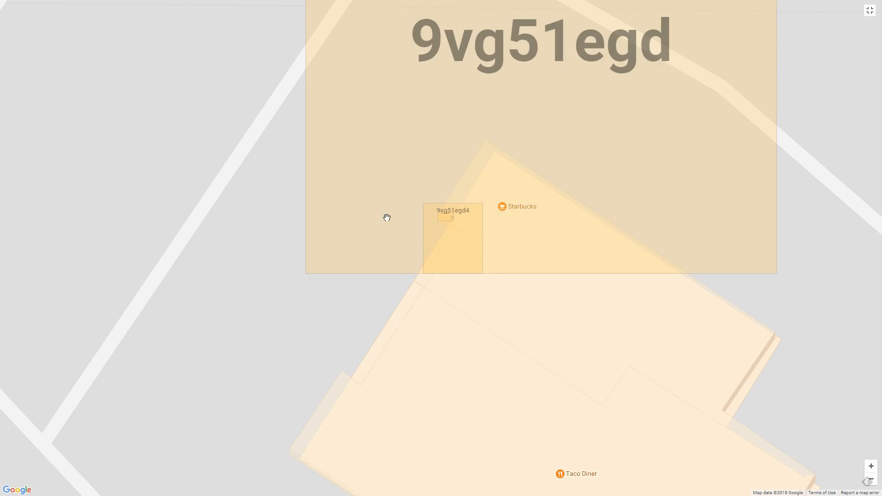
mouse_move(481, 226)
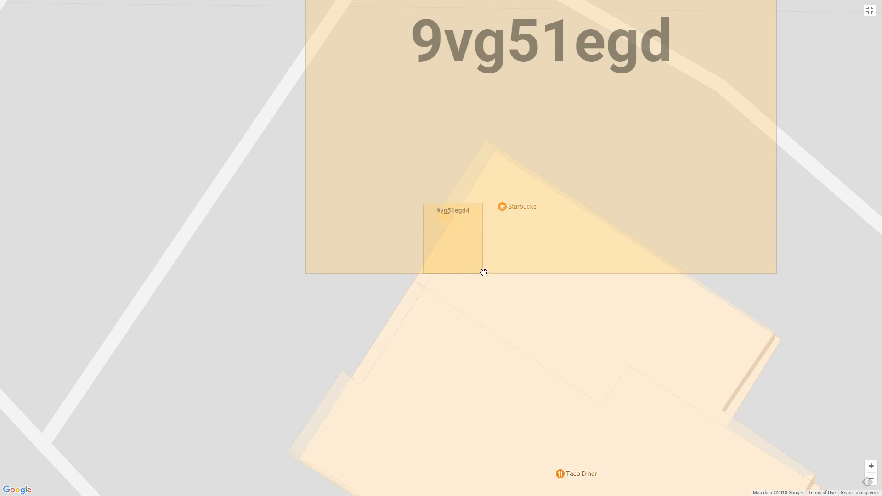
mouse_move(449, 235)
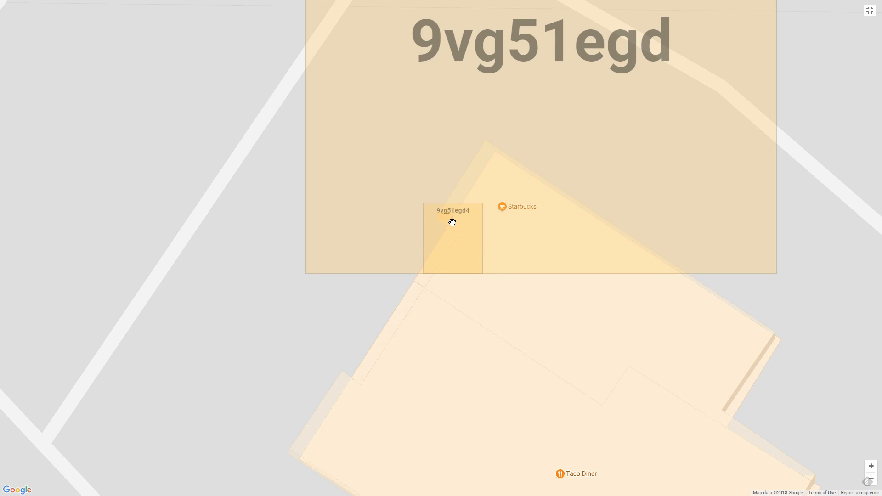
mouse_move(449, 221)
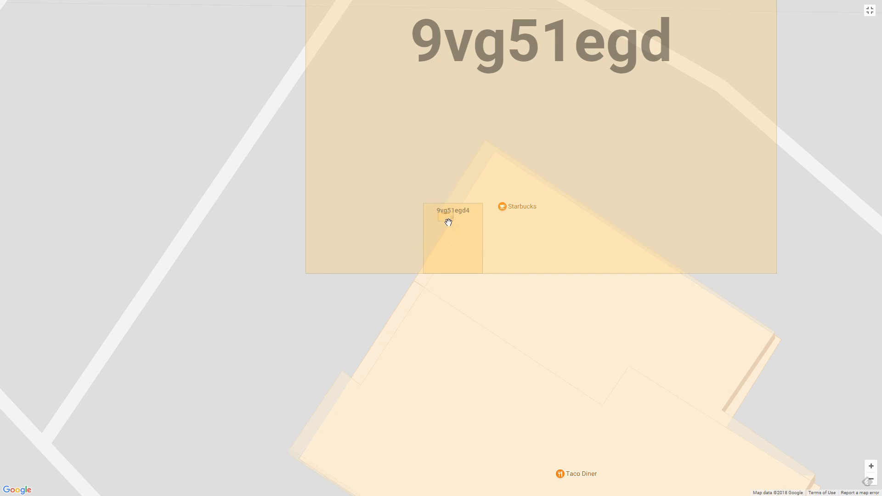
mouse_move(452, 222)
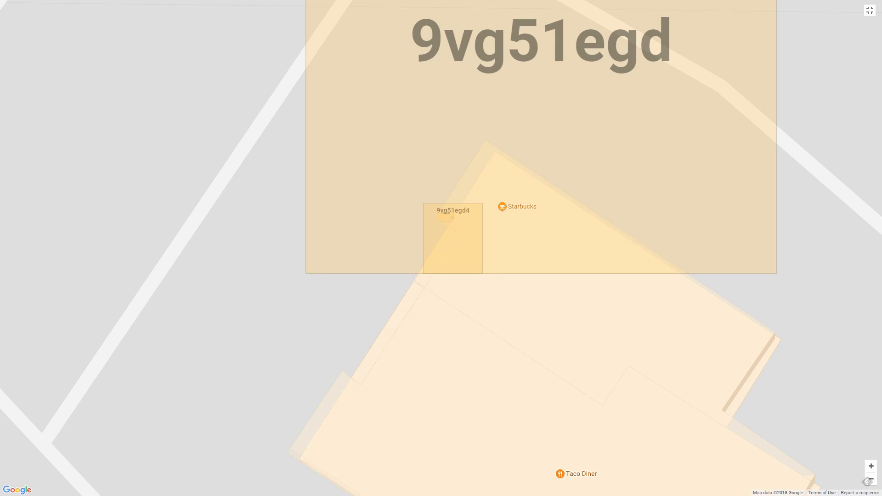
mouse_move(453, 221)
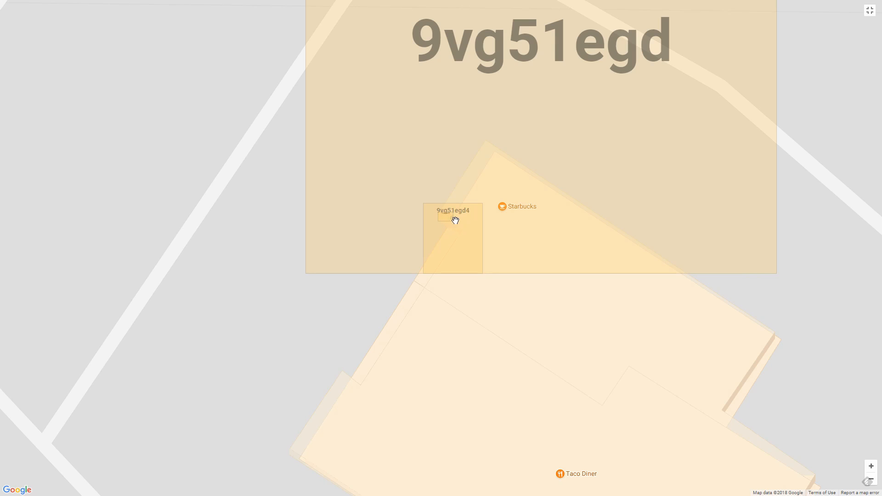
mouse_move(453, 221)
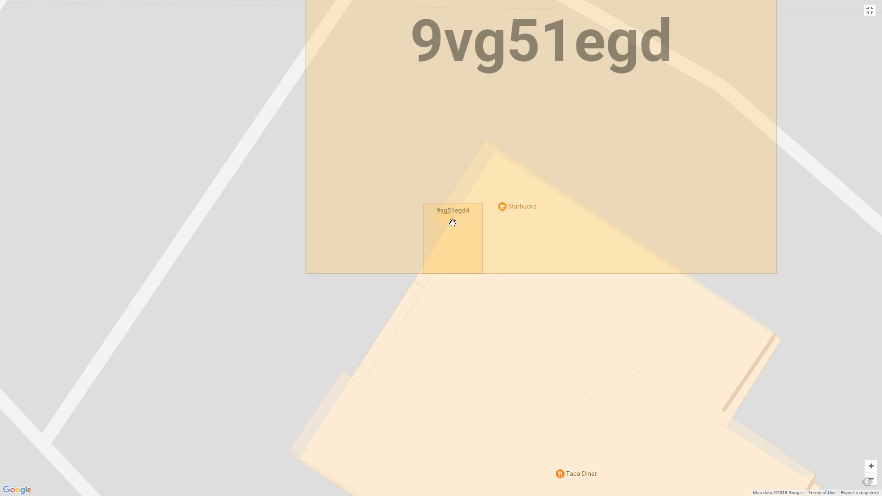
mouse_move(507, 239)
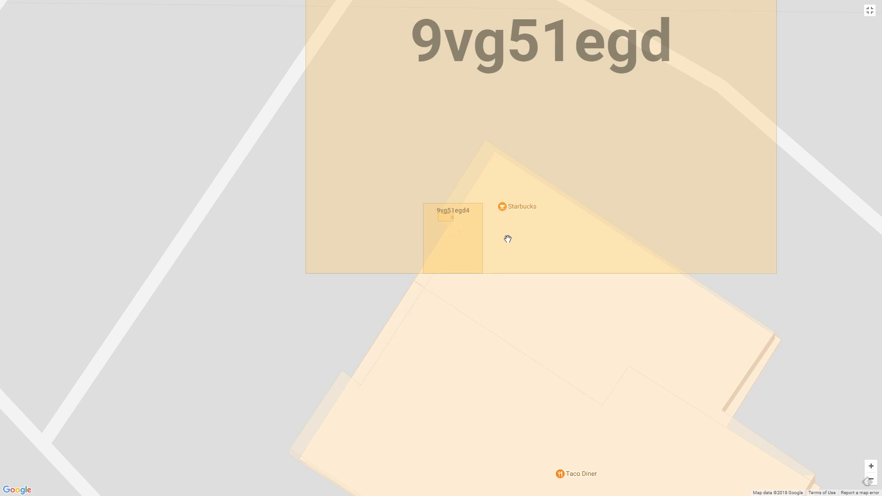
Step: Zoom through 9vg51 and 9vg51eg to the 9vg51egd cell over Starbucks
scroll("down", 3)
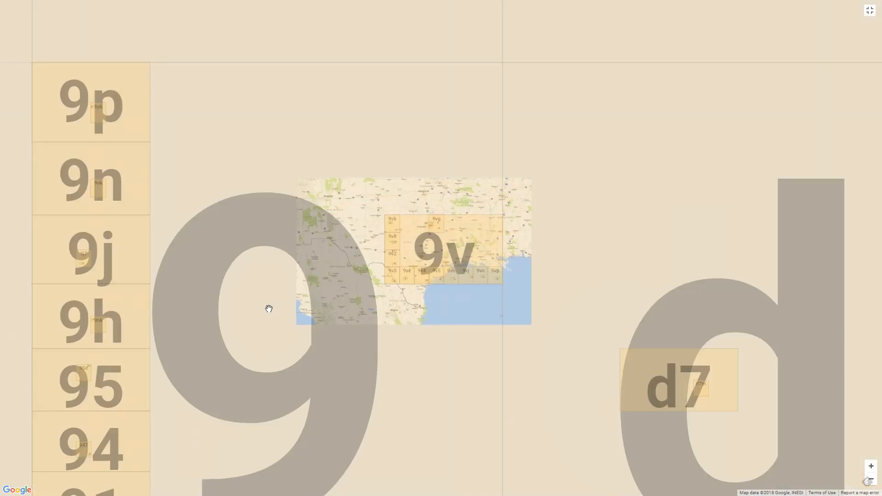
Step: Zoom out to 9v, then back in to 9vg51egd over Starbucks and Taco Diner
scroll("down", 3)
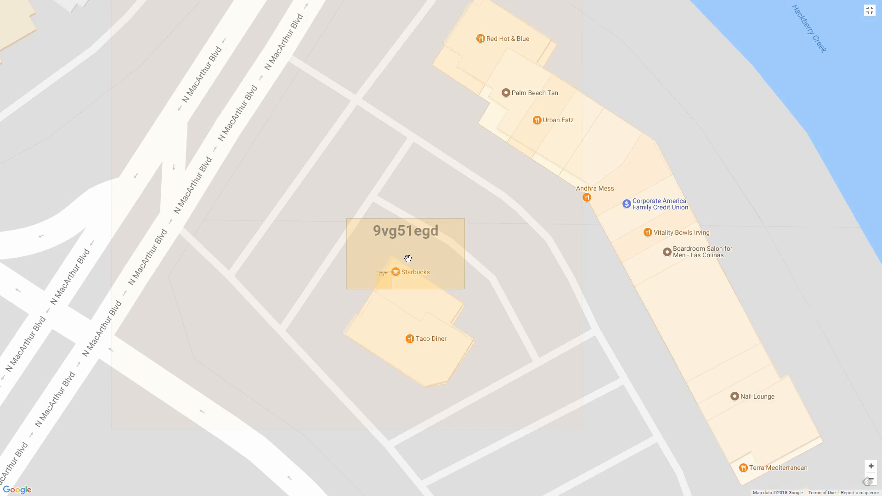
mouse_move(354, 205)
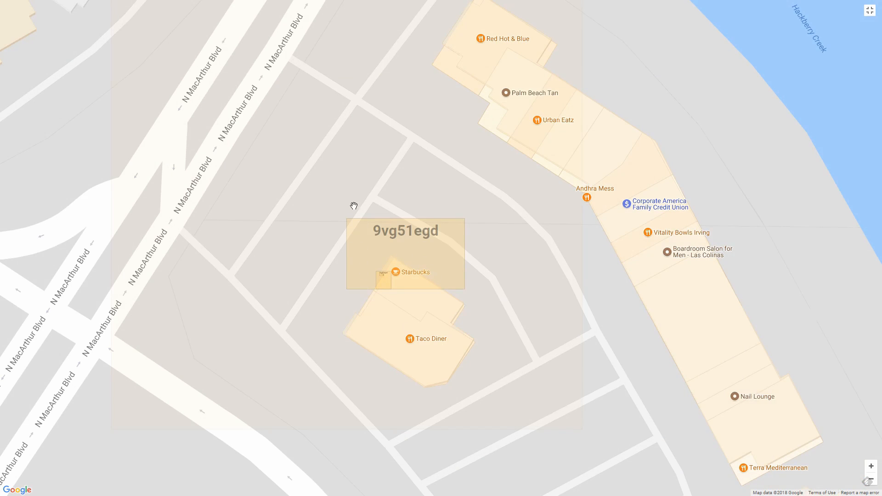
mouse_move(341, 294)
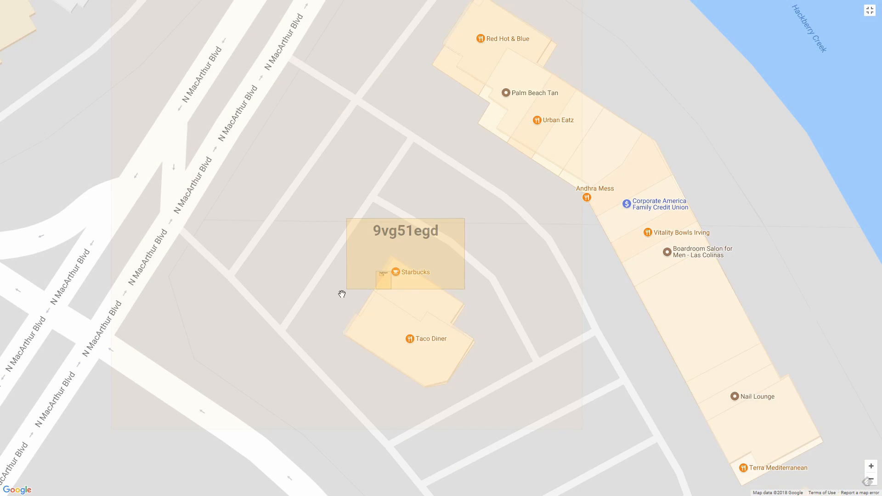
mouse_move(308, 348)
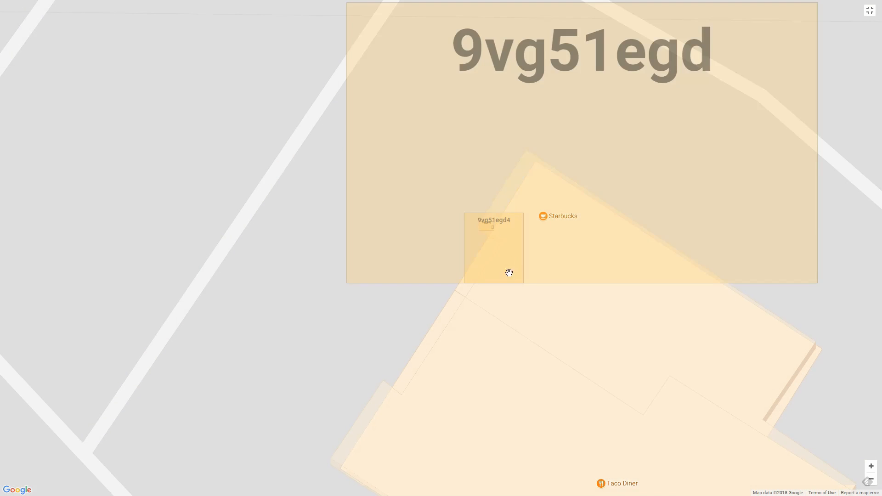
mouse_move(492, 232)
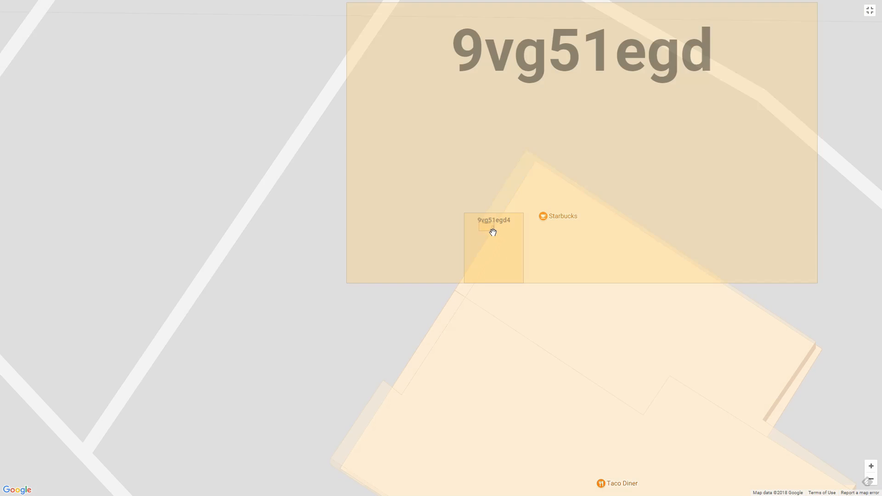
mouse_move(520, 276)
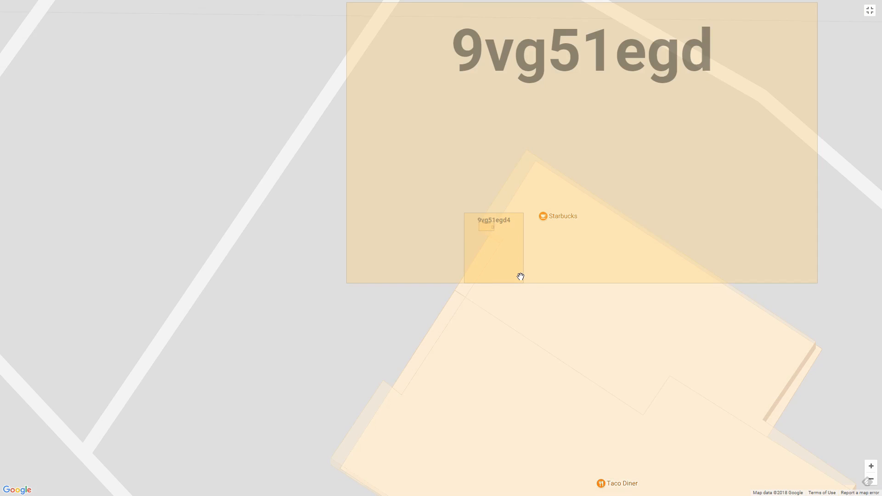
mouse_move(511, 213)
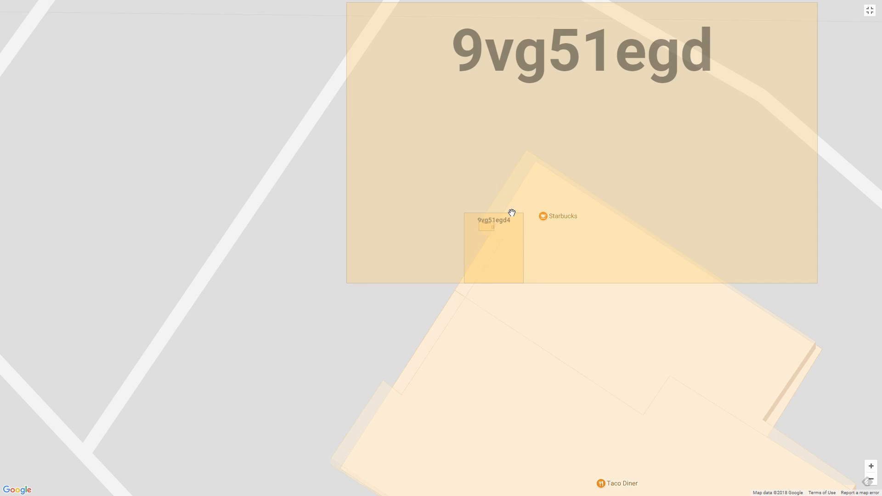
mouse_move(478, 238)
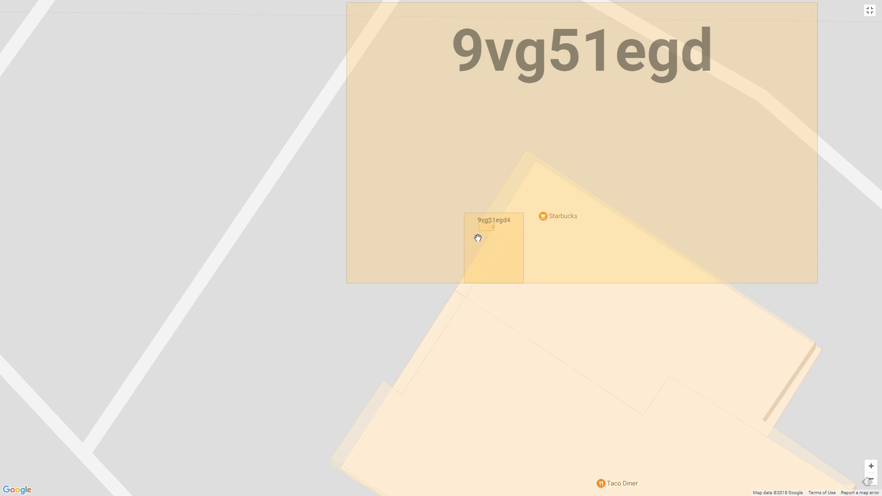
mouse_move(483, 237)
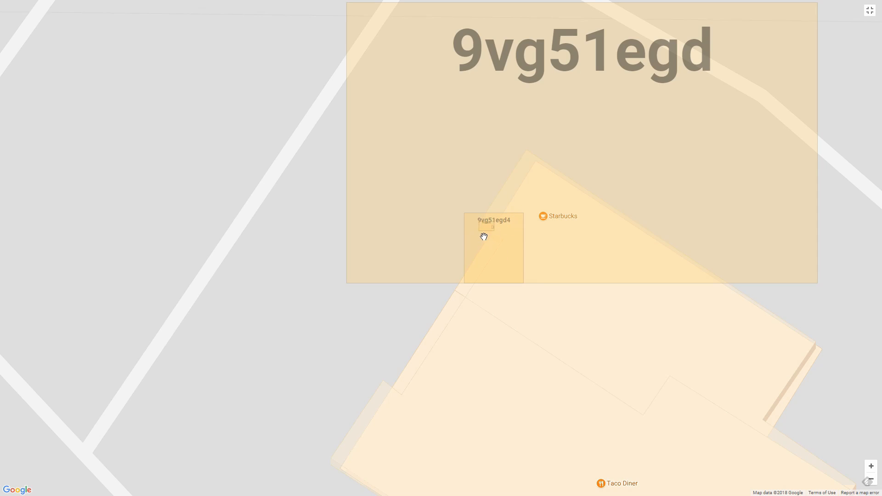
mouse_move(511, 223)
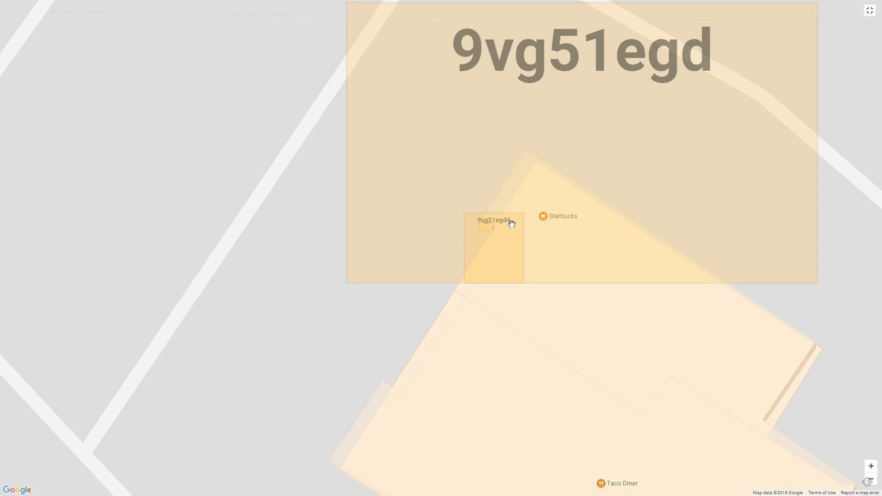
mouse_move(514, 273)
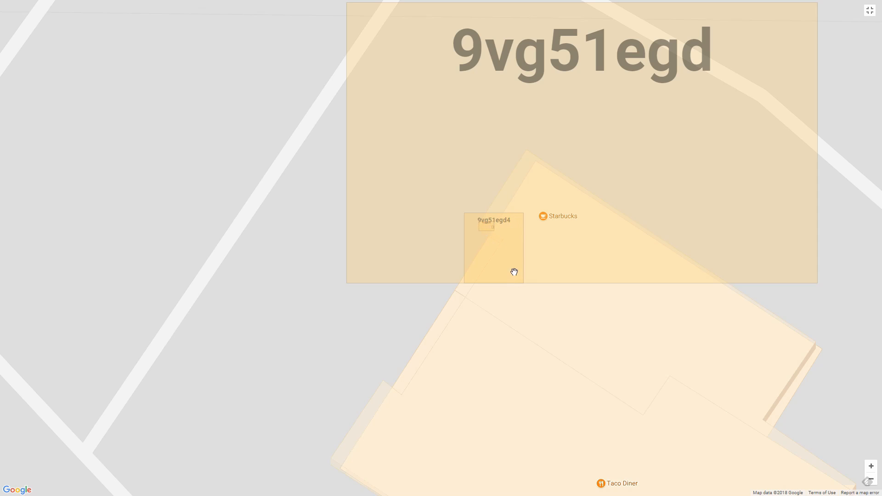
mouse_move(505, 280)
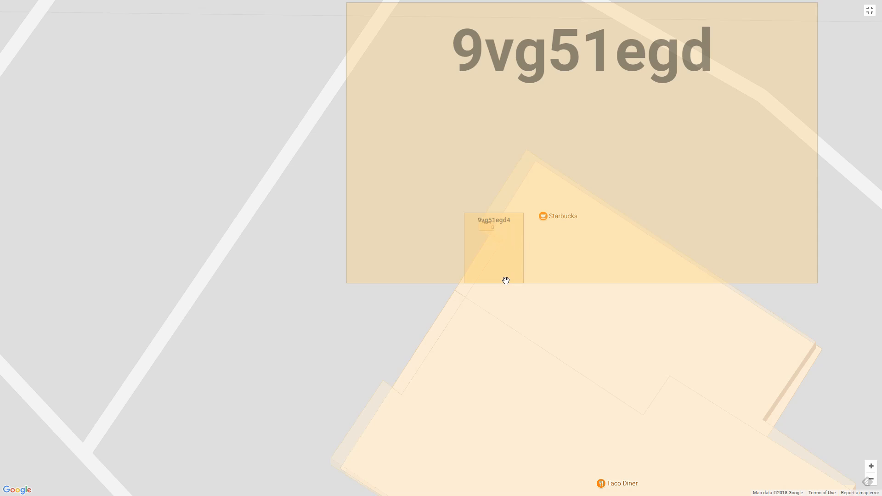
mouse_move(492, 237)
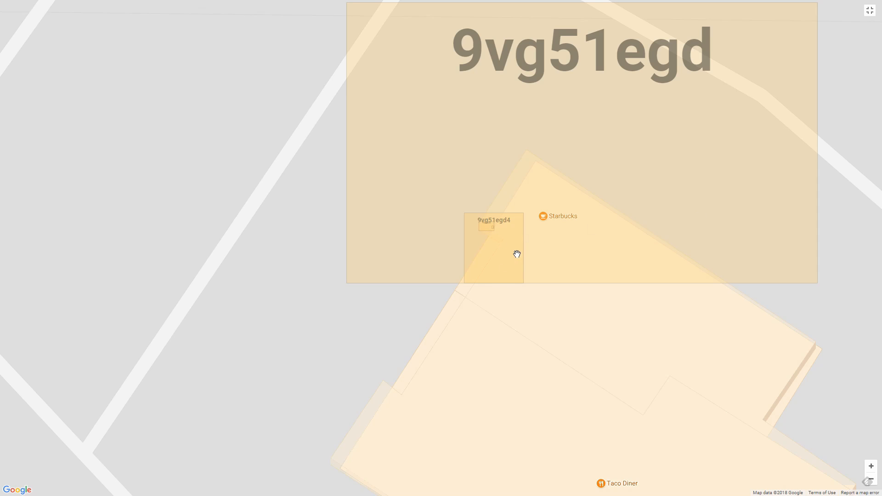
mouse_move(461, 225)
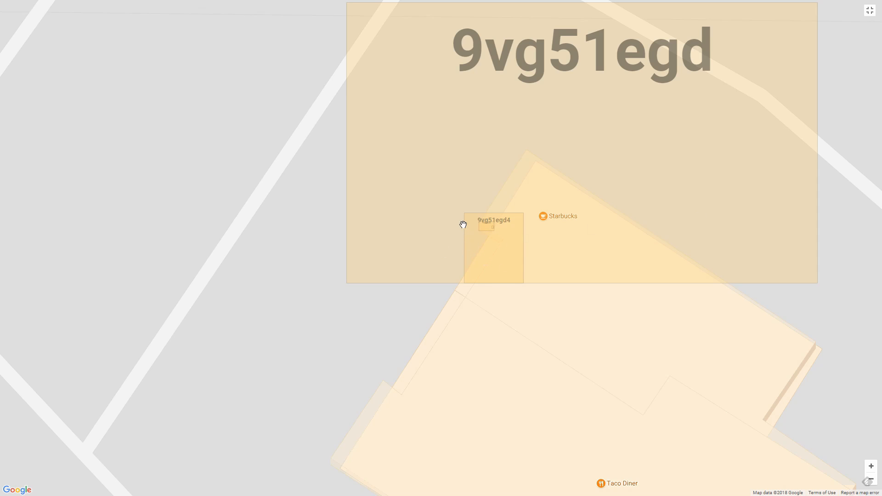
mouse_move(503, 243)
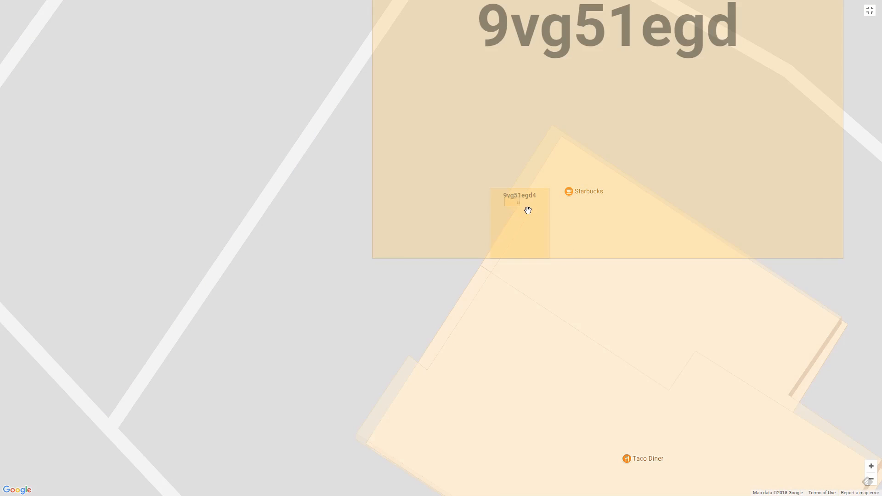
mouse_move(519, 207)
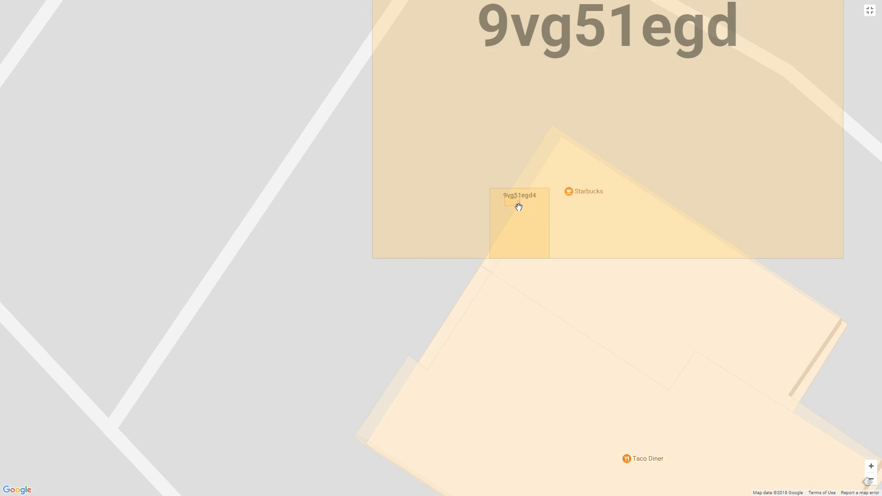
mouse_move(526, 211)
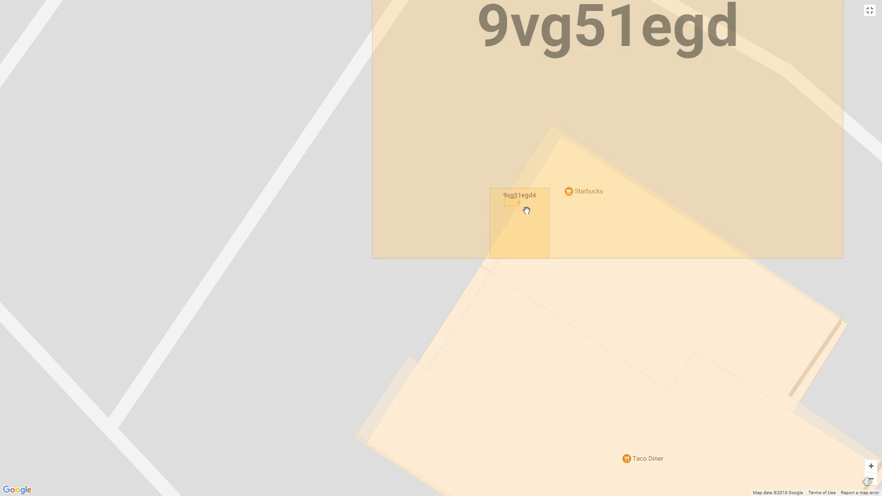
mouse_move(538, 258)
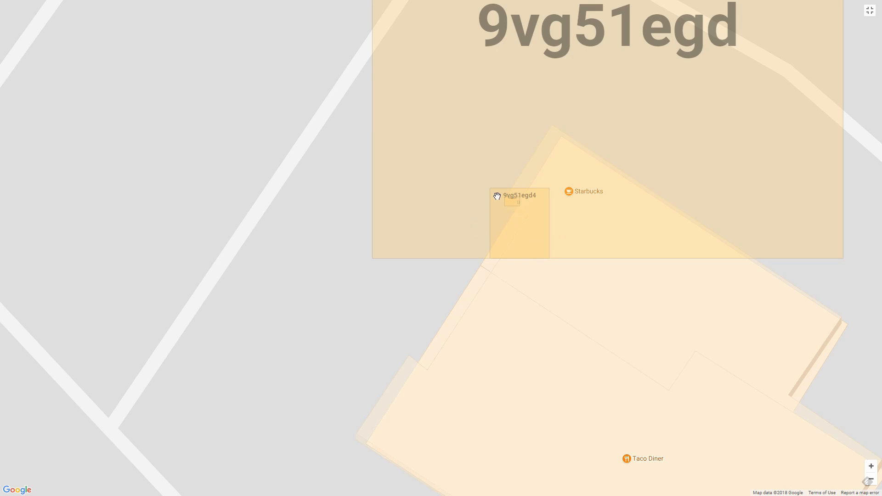
mouse_move(518, 205)
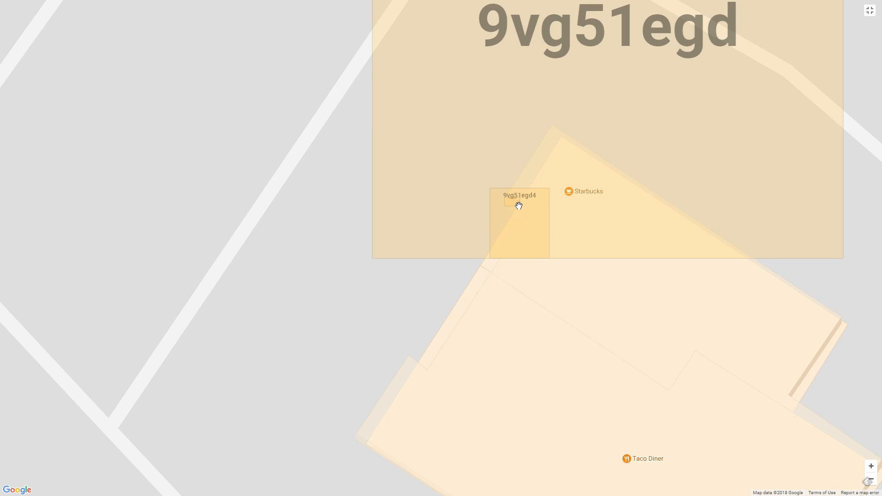
mouse_move(519, 206)
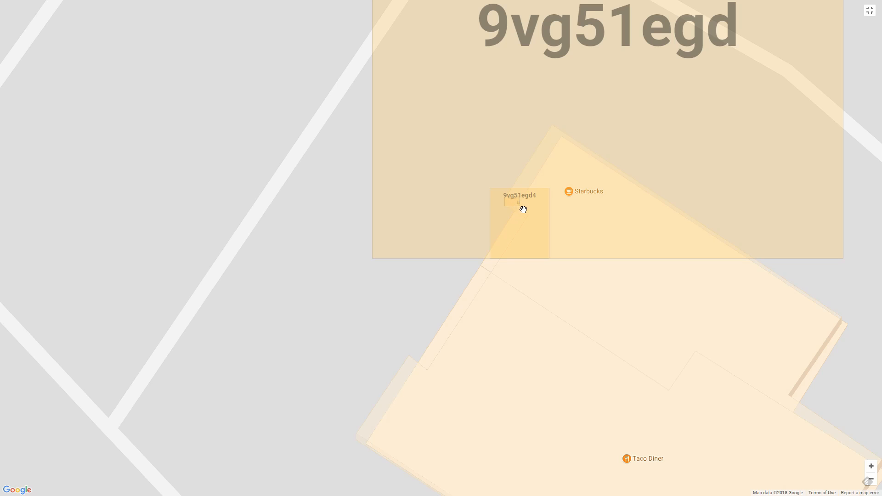
mouse_move(539, 214)
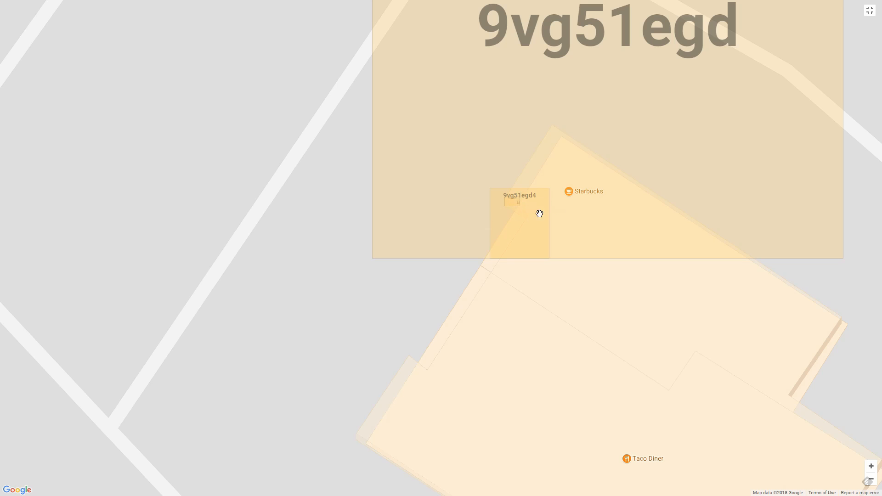
mouse_move(523, 263)
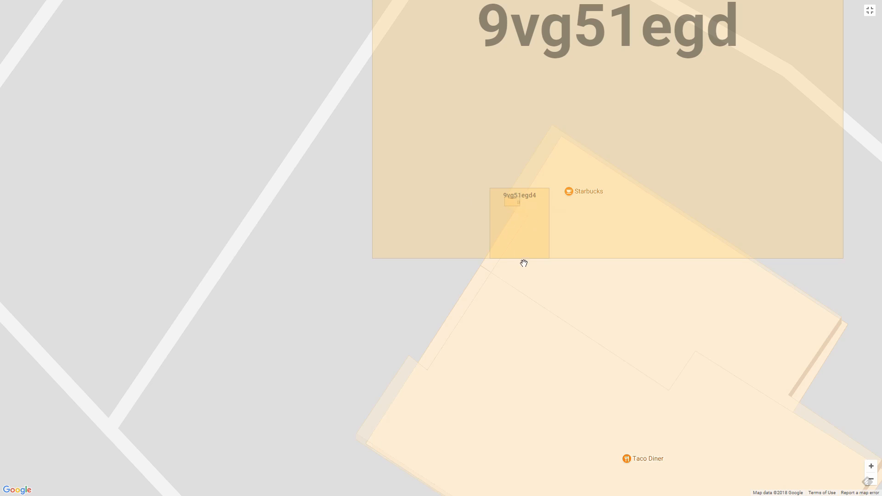
mouse_move(586, 349)
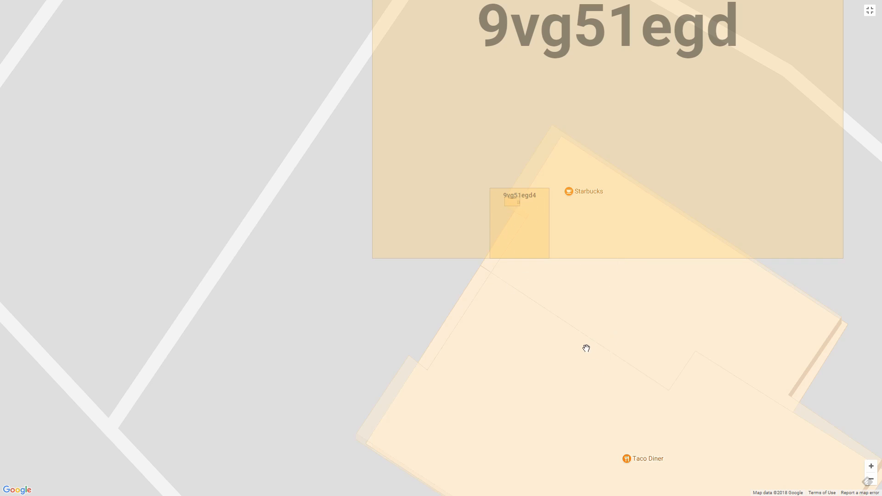
mouse_move(611, 370)
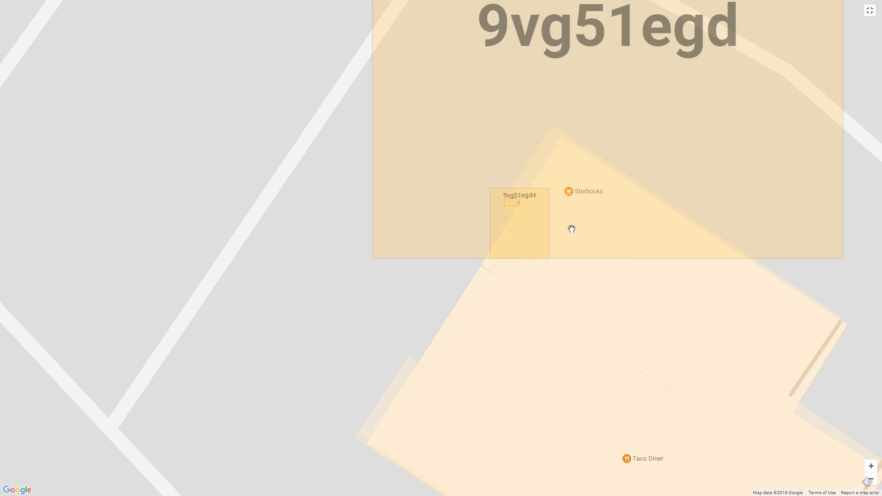
mouse_move(525, 280)
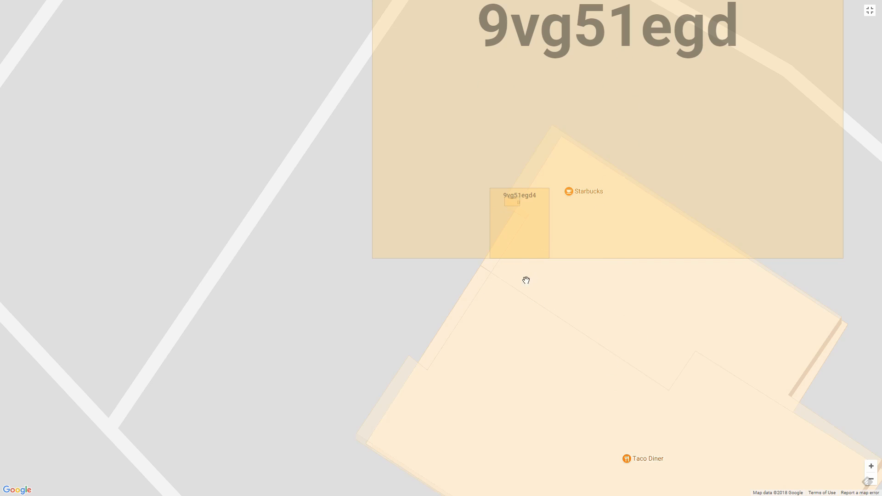
mouse_move(617, 247)
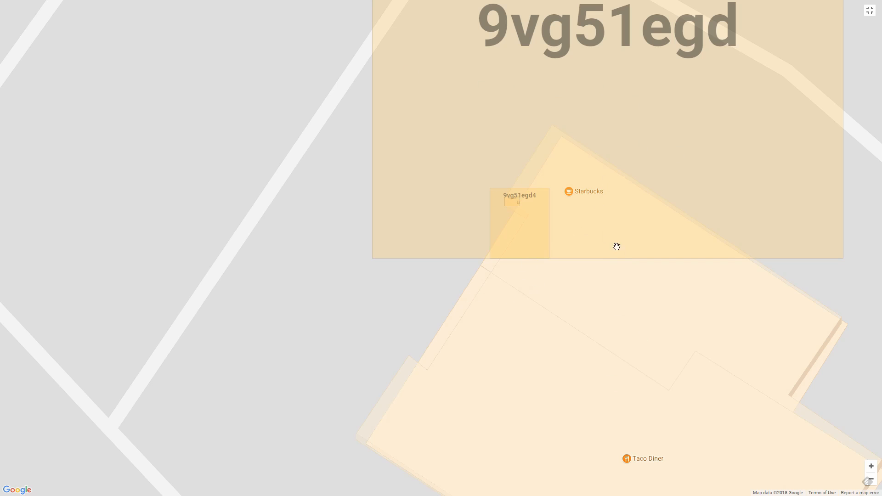
mouse_move(555, 173)
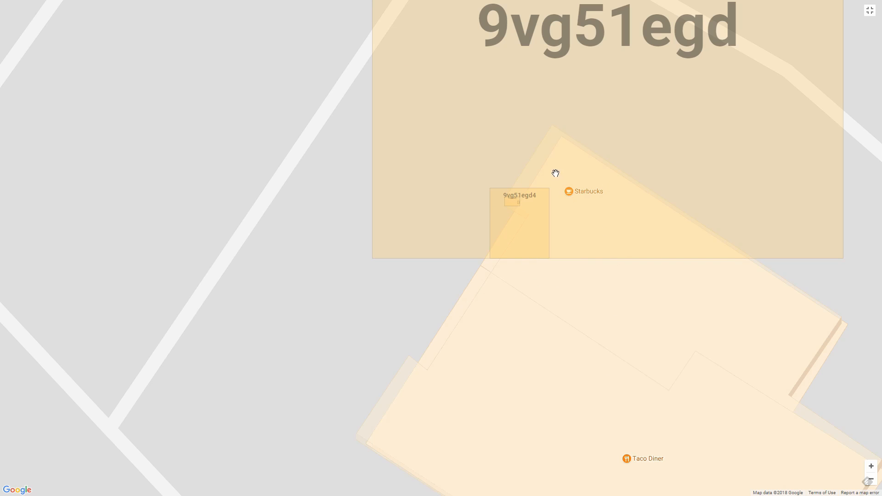
Step: Zoom out from the Starbucks cell to Las Colinas, showing 9vg51 and 9vg51e
scroll("down", 3)
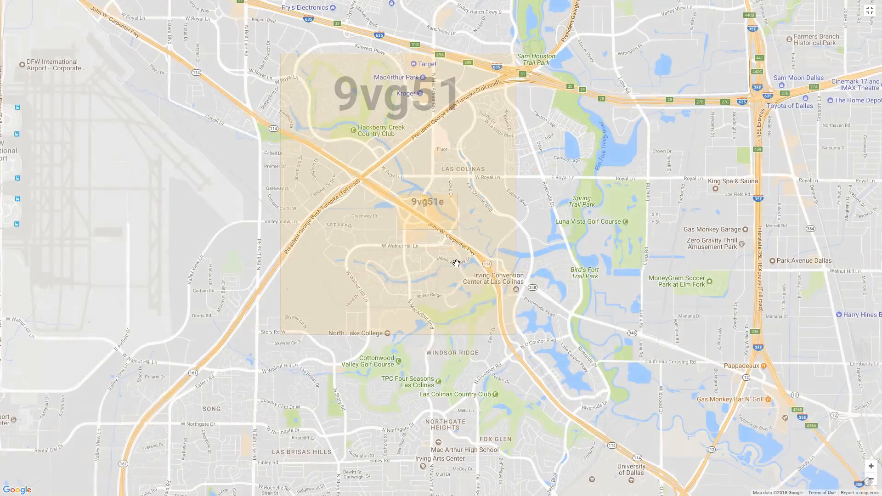